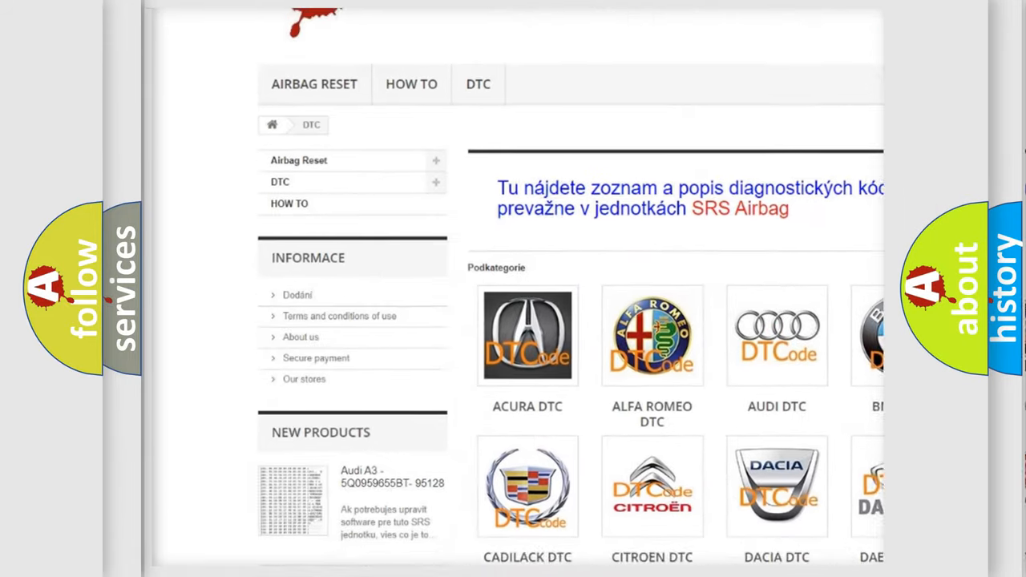
scroll(down, 3)
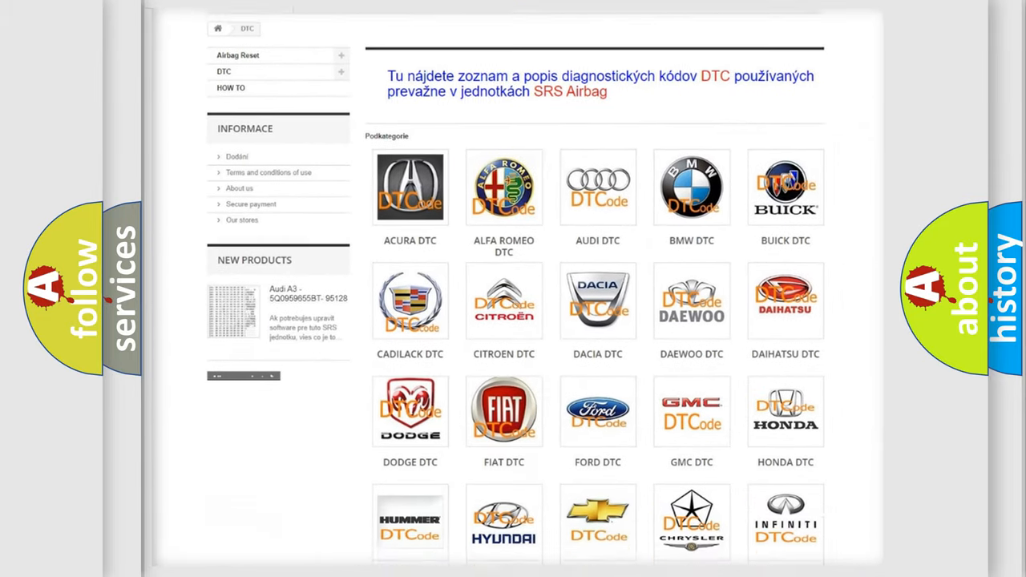
scroll(down, 3)
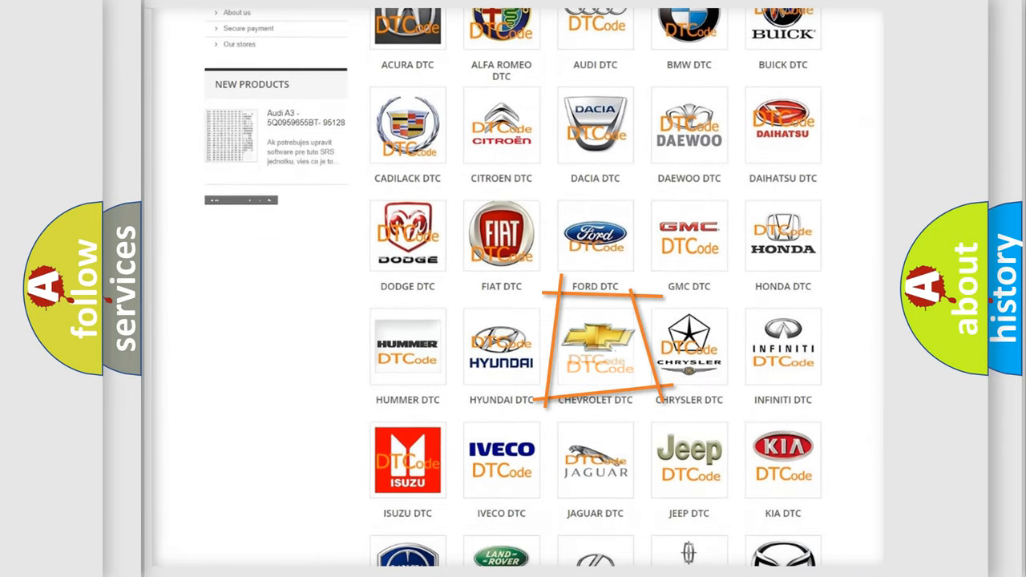